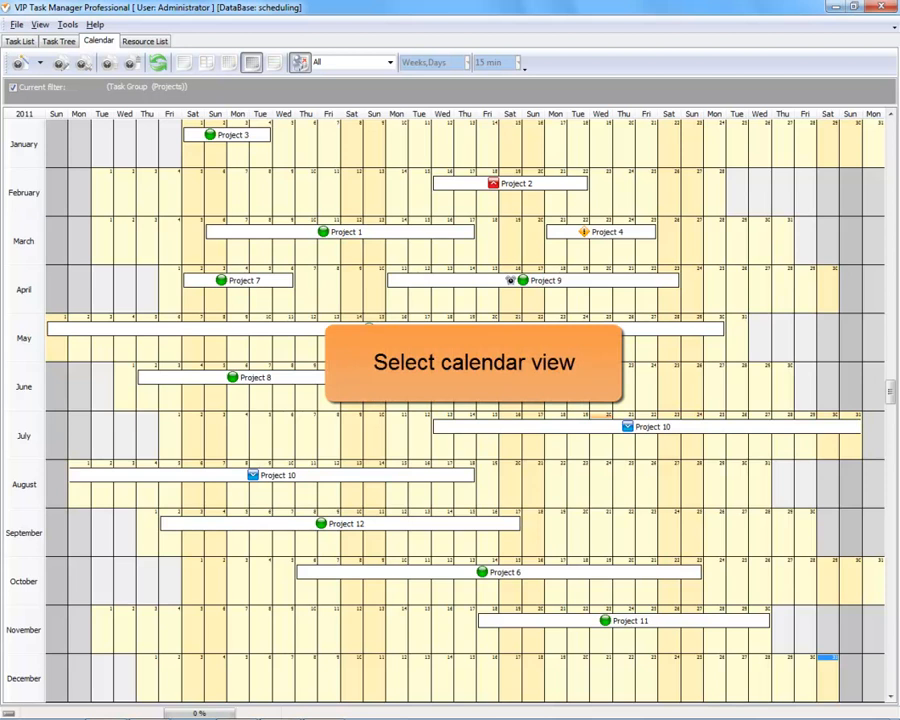
pyautogui.moveTo(156, 162)
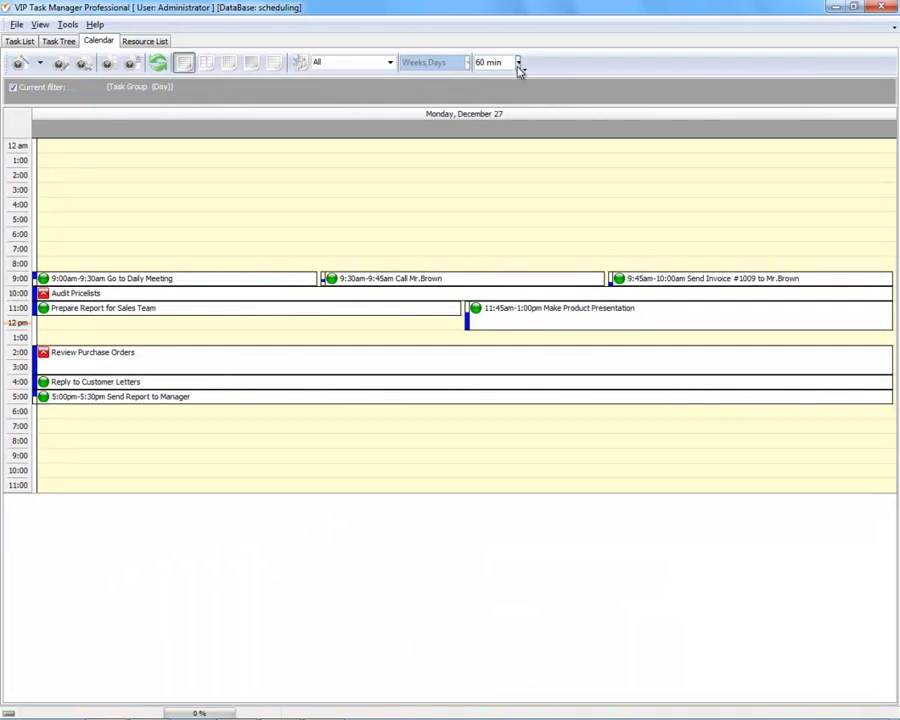
# Set Monday, December 27's day time grid to 15-minute slots.
pyautogui.click(521, 62)
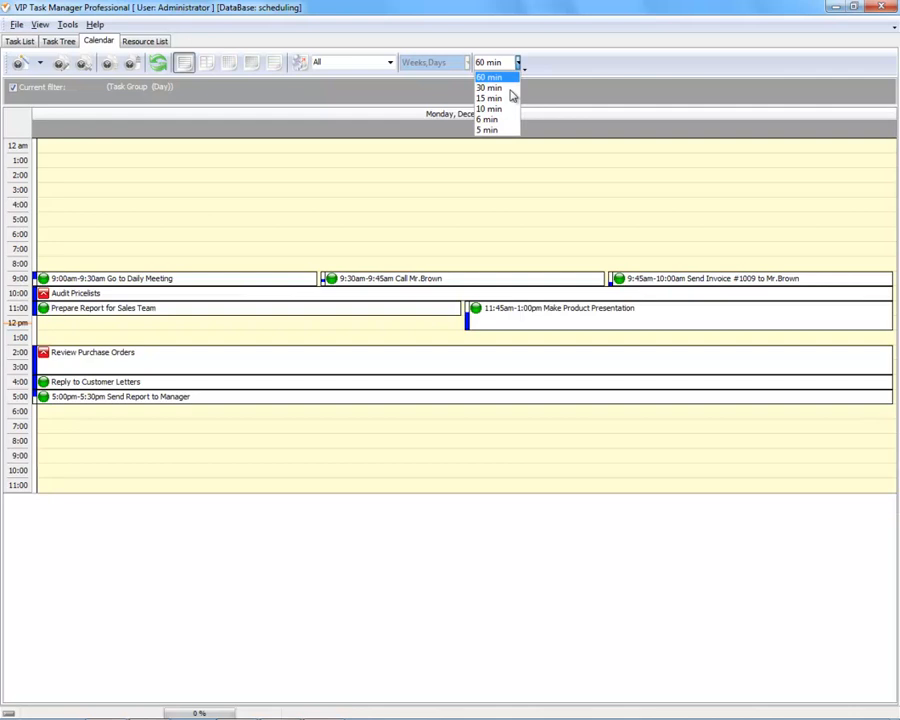
pyautogui.click(492, 98)
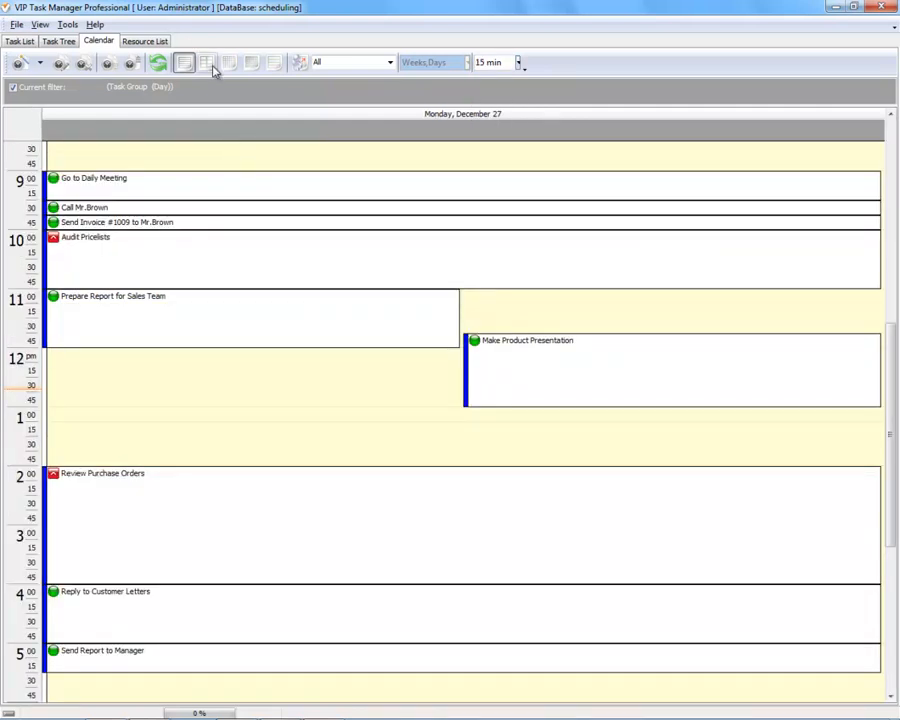
# Switch to Week view for December 27, then to Month view.
pyautogui.click(208, 62)
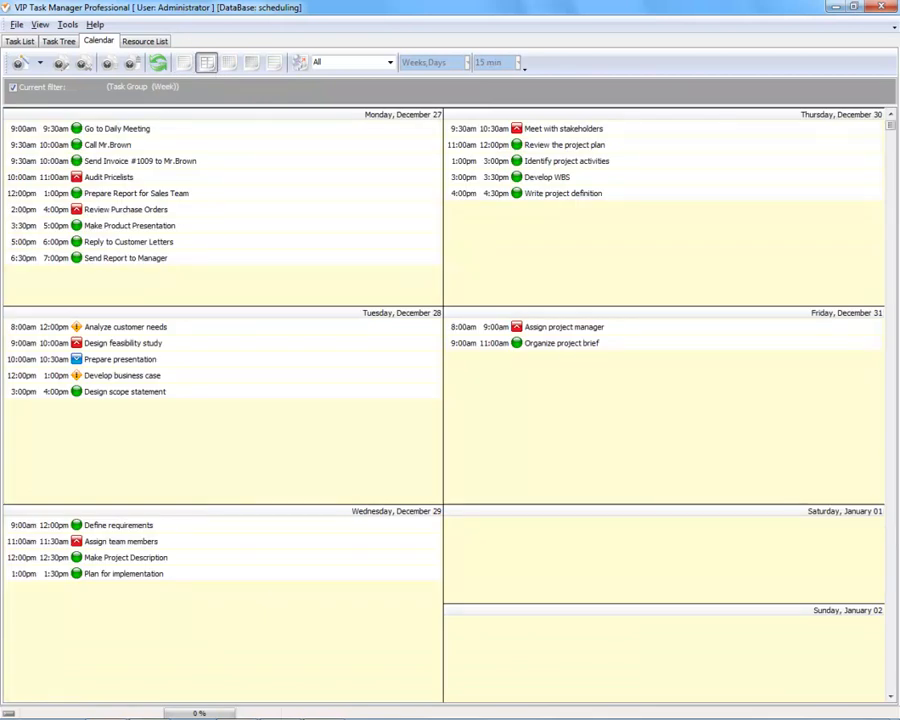
pyautogui.moveTo(202, 92)
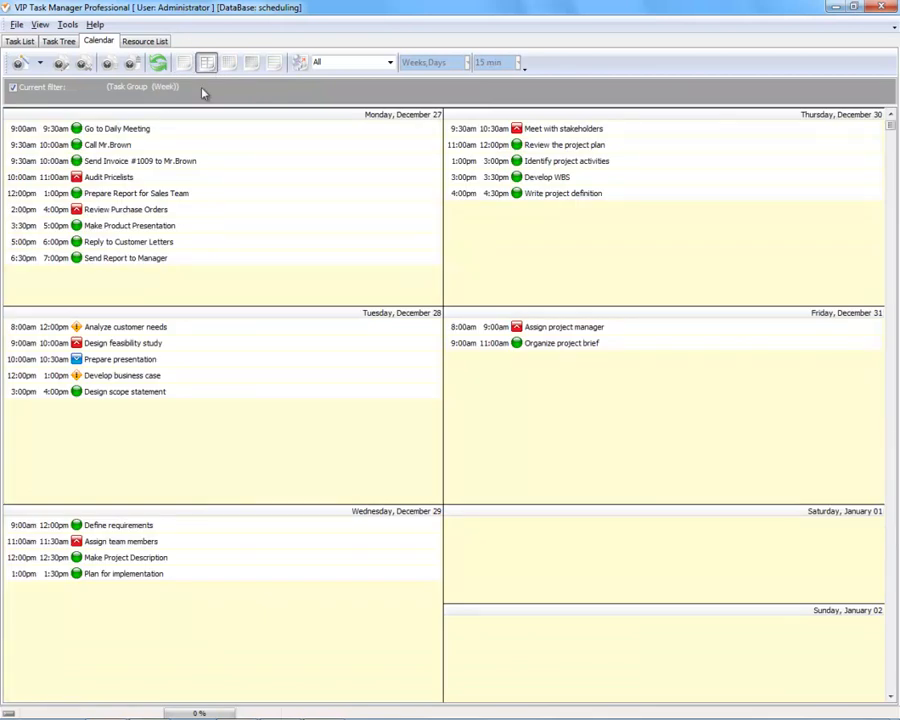
pyautogui.click(228, 62)
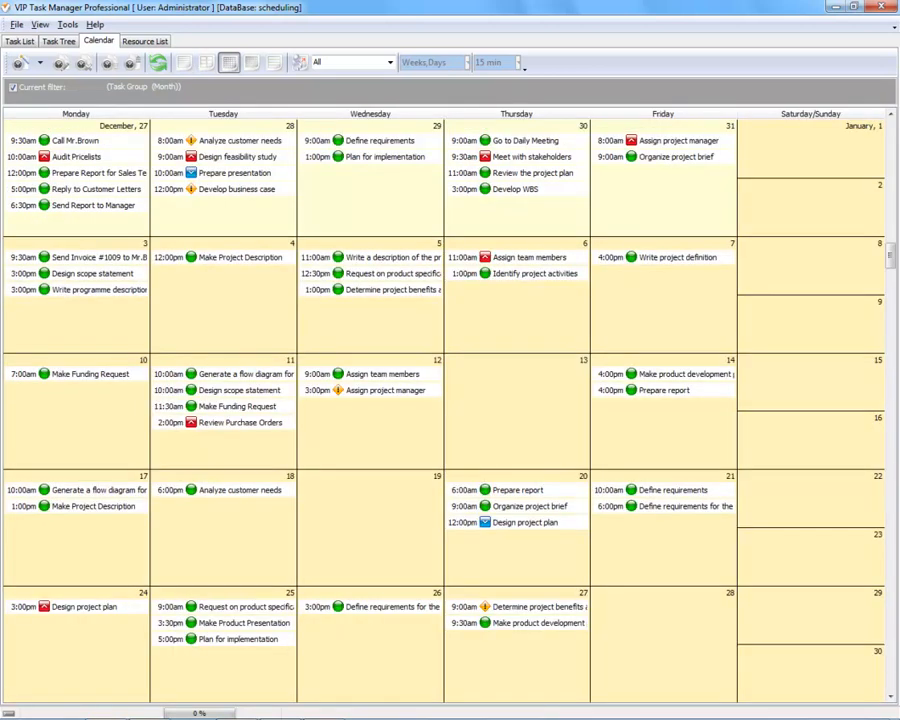
pyautogui.moveTo(231, 96)
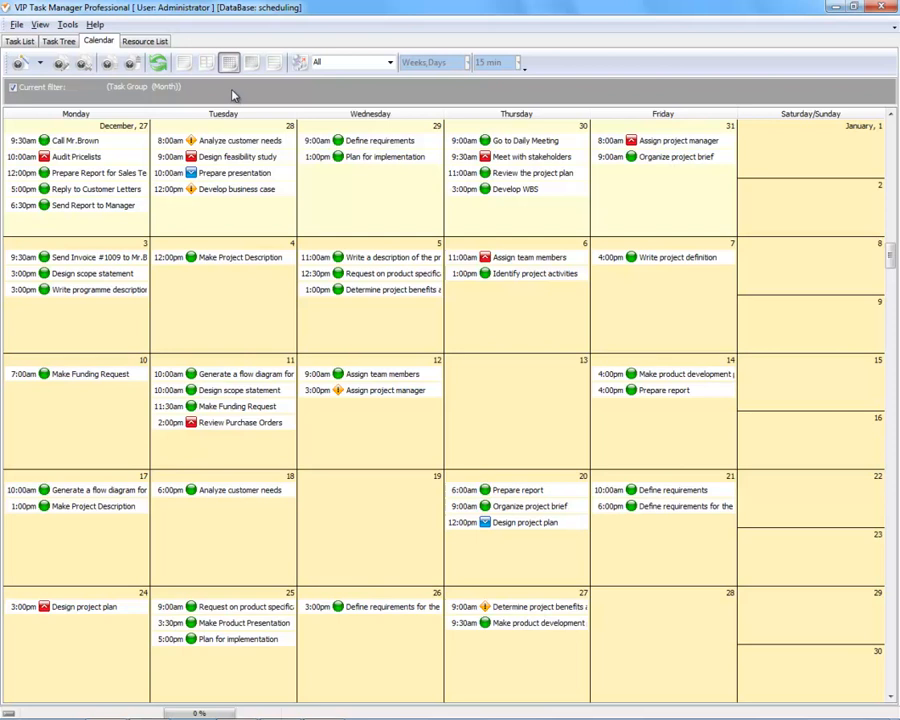
pyautogui.moveTo(280, 62)
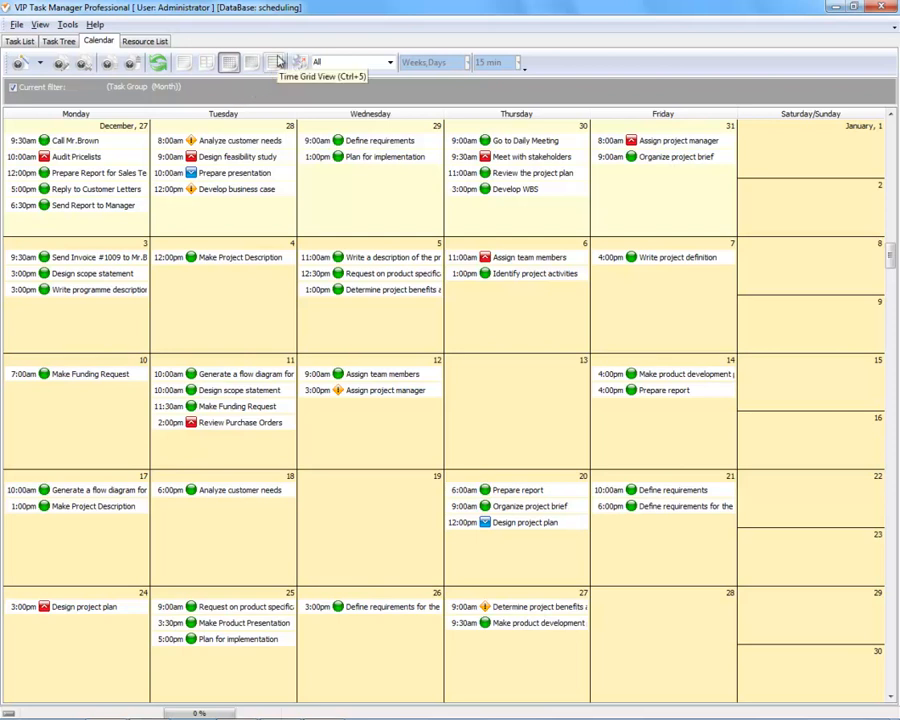
# Switch to Time Grid view, then to per-employee Day view in 30-minute slots.
pyautogui.click(272, 62)
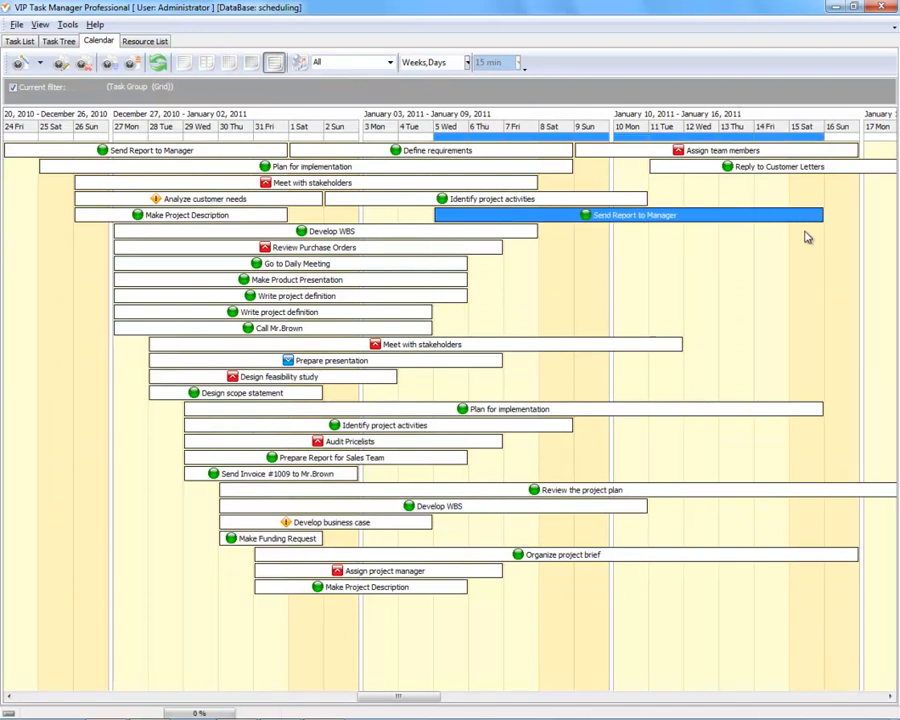
pyautogui.click(320, 231)
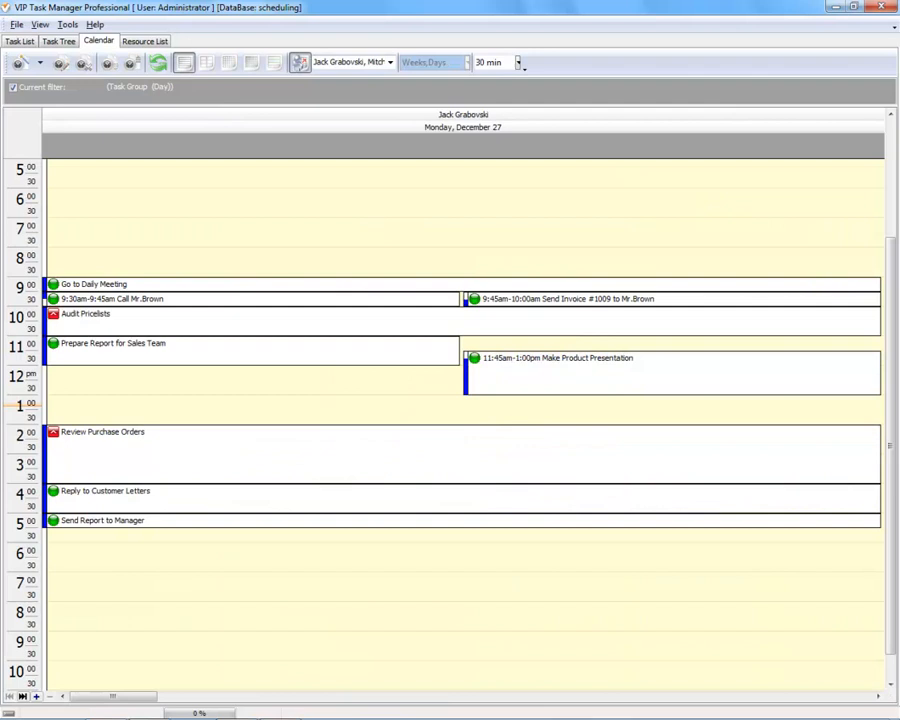
pyautogui.moveTo(225, 620)
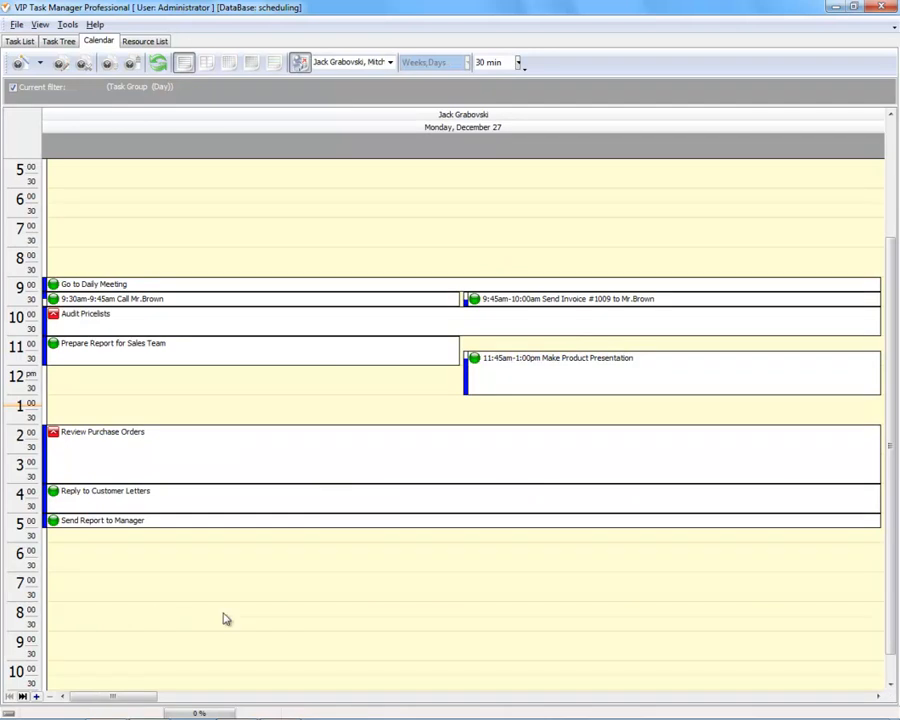
pyautogui.moveTo(36, 698)
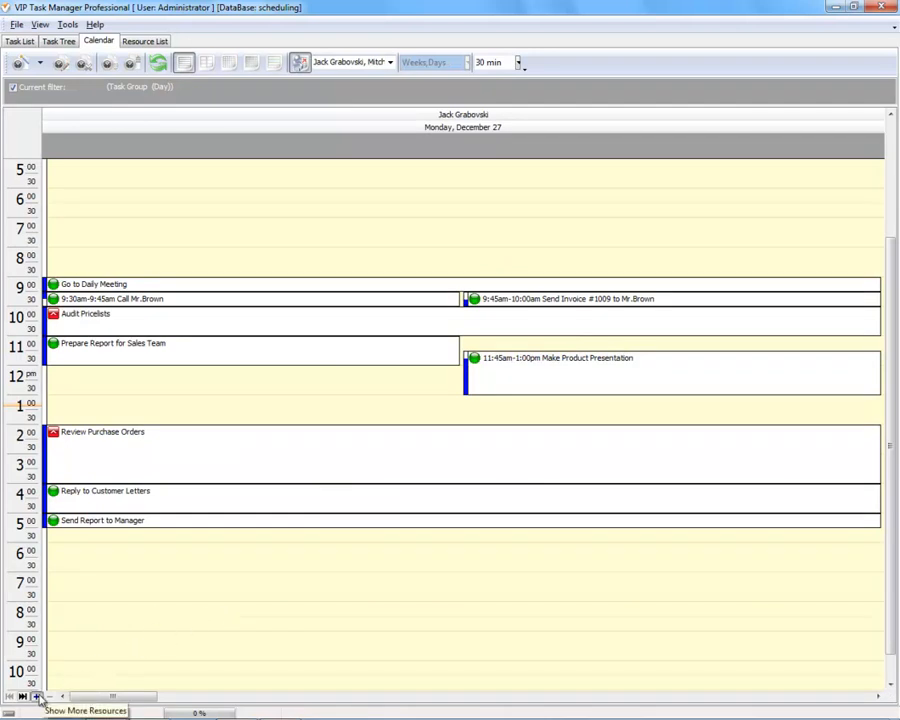
# Show more employees' December 27 columns, scroll across them, and open the employee list.
pyautogui.click(38, 699)
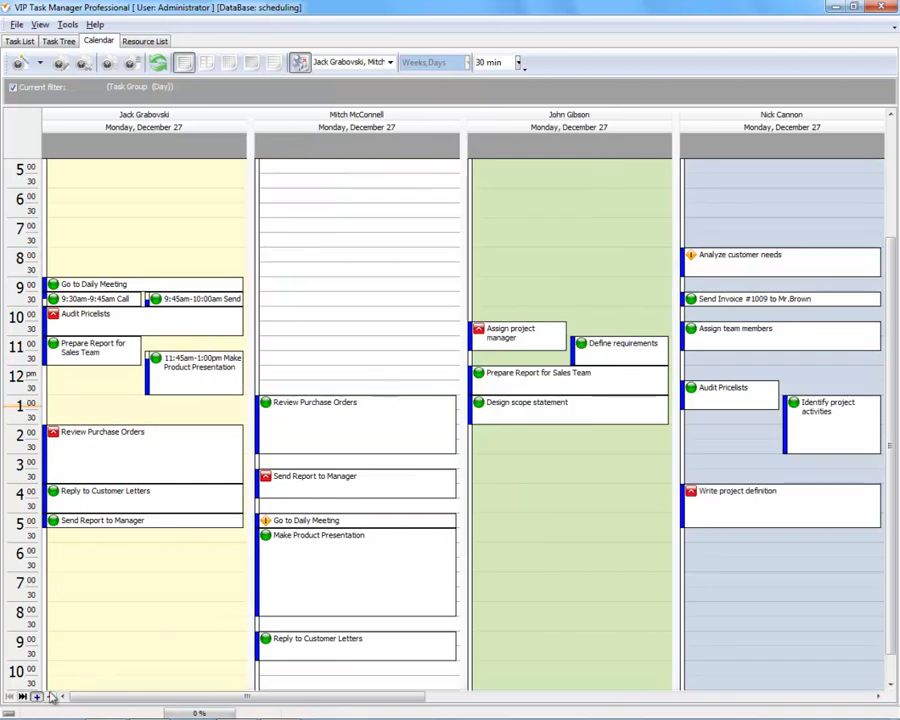
pyautogui.hscroll(3)
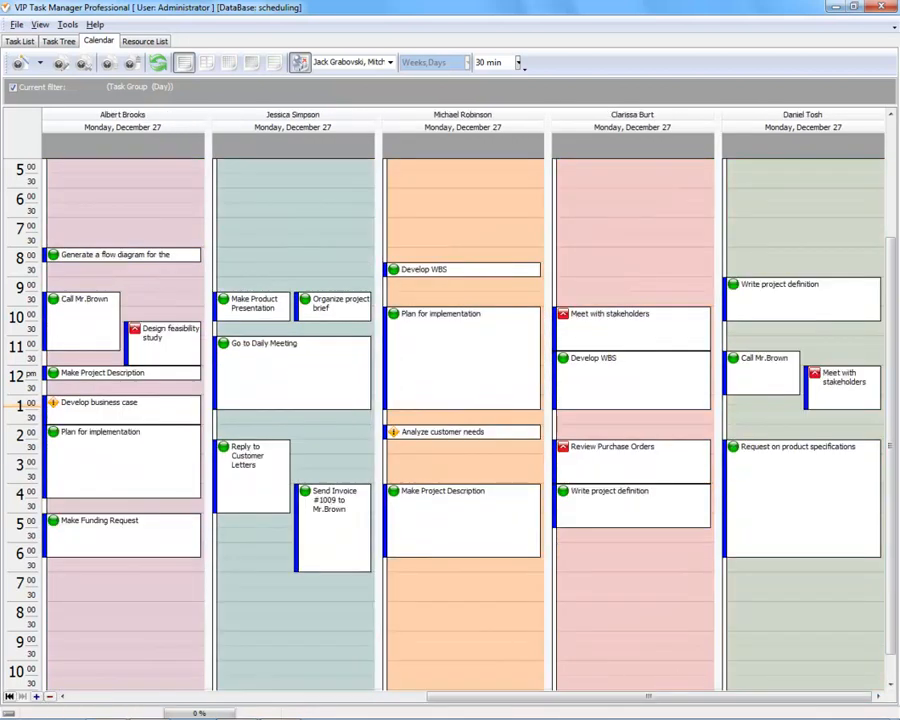
pyautogui.click(389, 62)
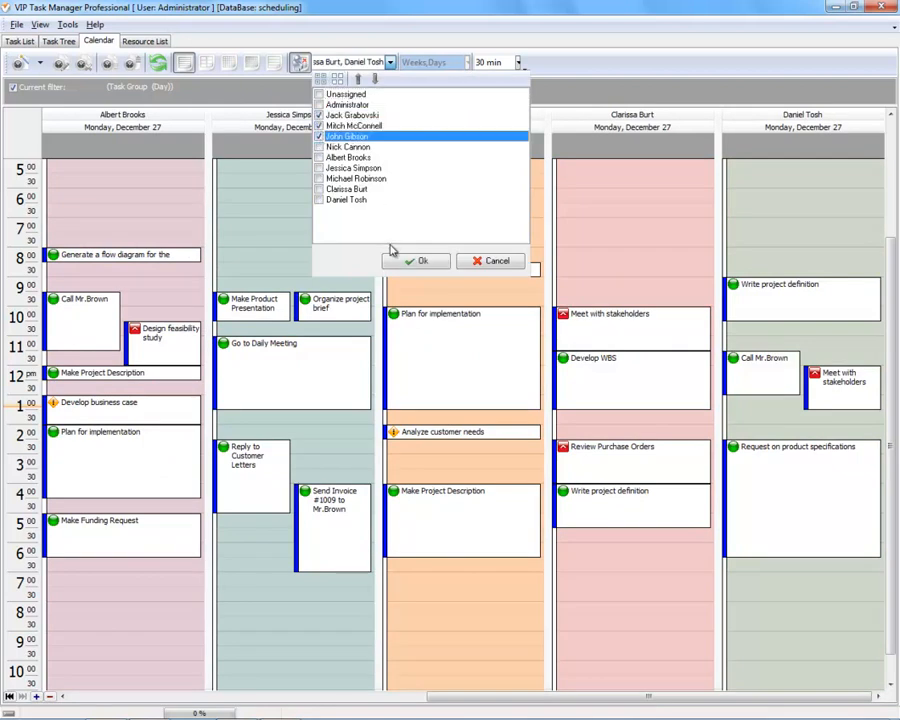
# Confirm the three selected employees as the displayed resources.
pyautogui.click(415, 260)
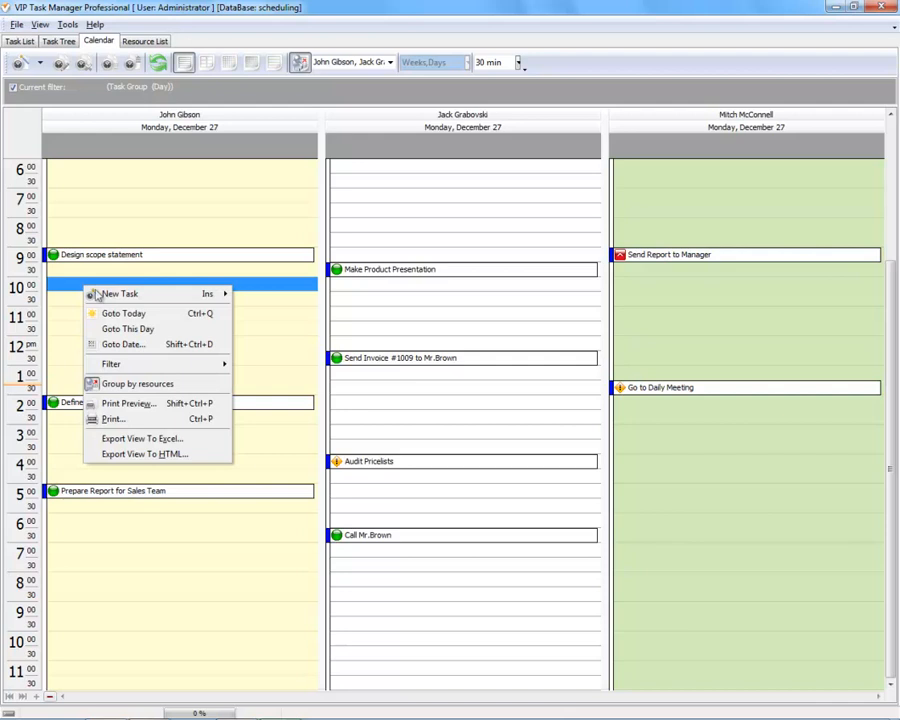
# Start a new task in a time slot of the employees' schedules.
pyautogui.click(120, 293)
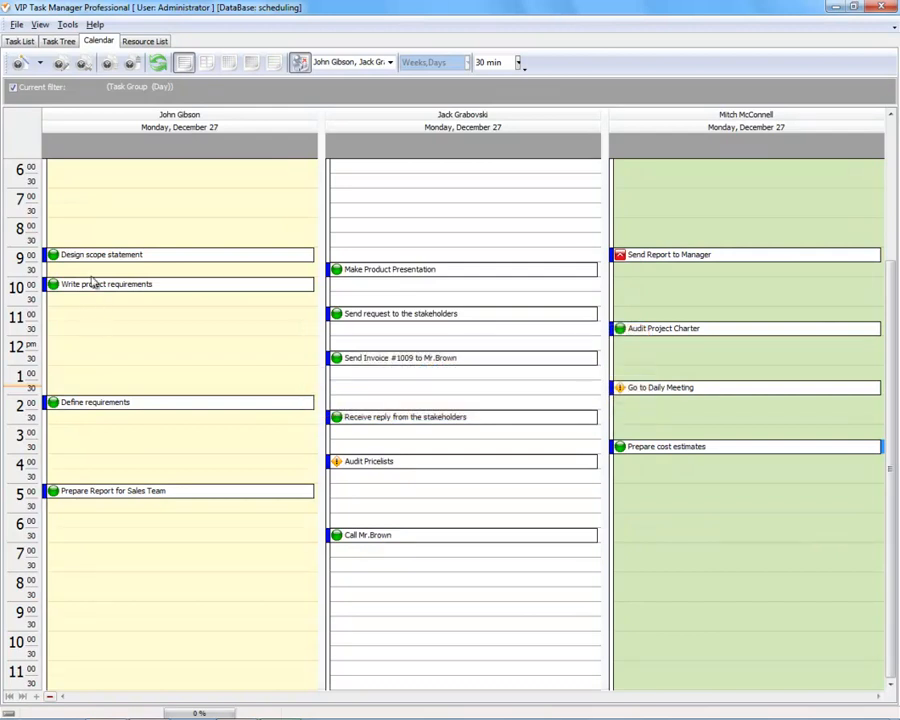
pyautogui.click(105, 284)
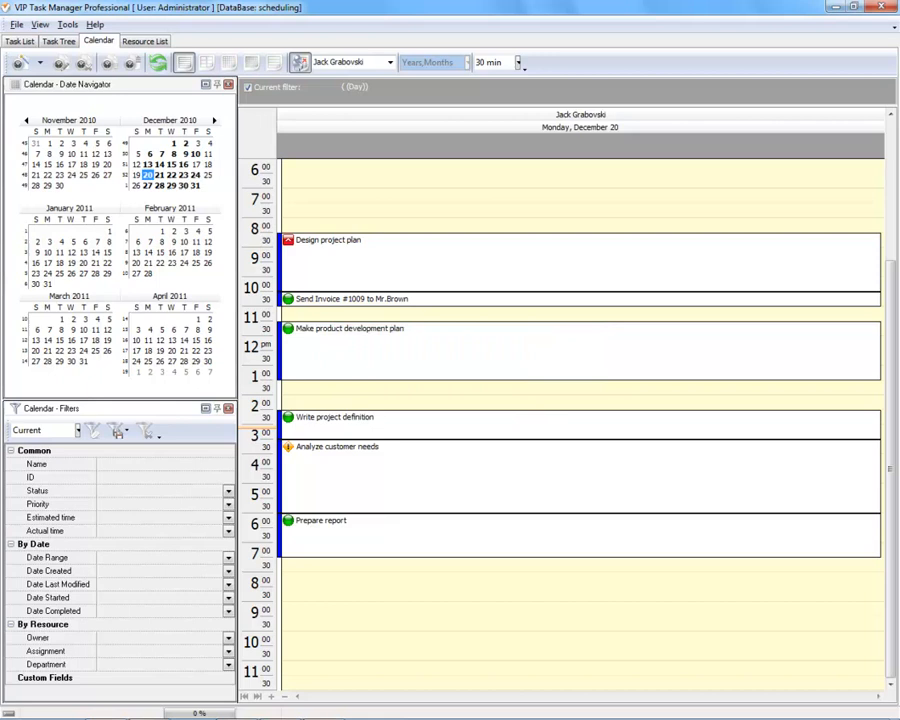
# Show all December Wednesdays via the Date Navigator, then return to December 20.
pyautogui.click(173, 153)
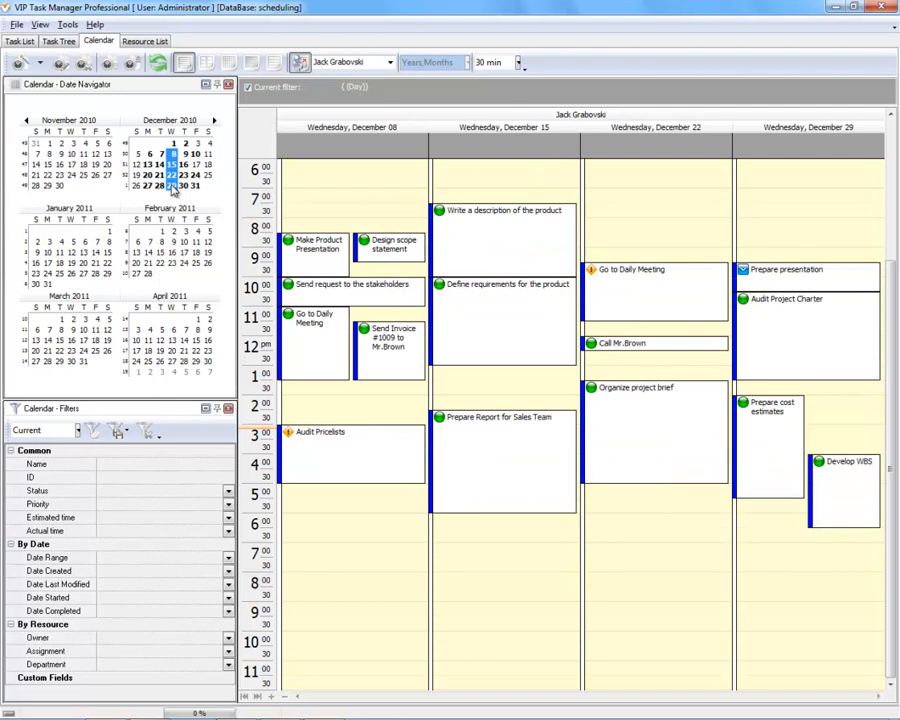
pyautogui.click(194, 175)
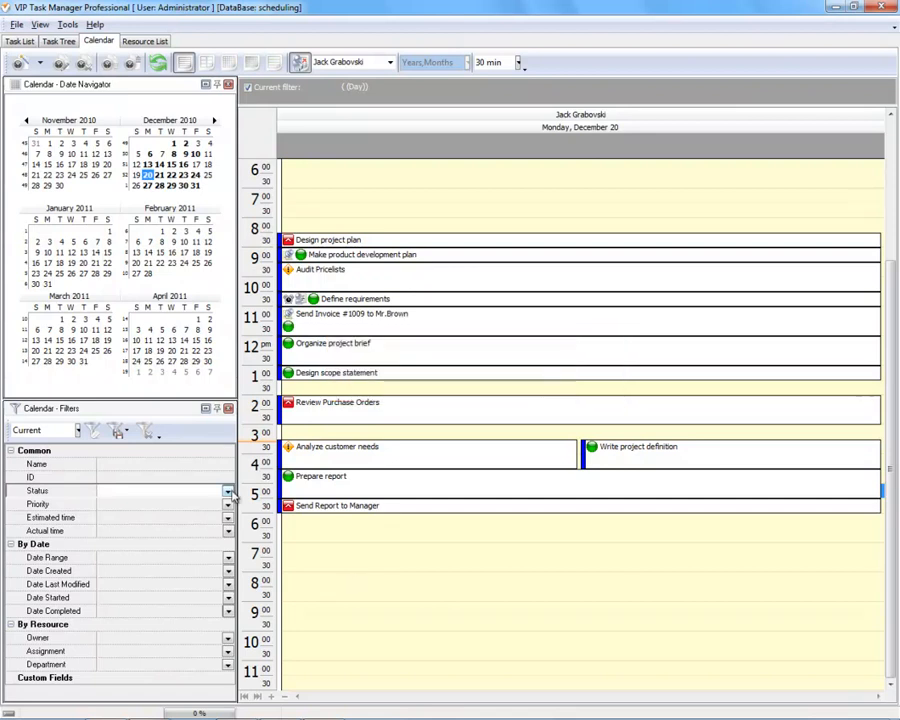
# Filter December 20 by status In Progress, then switch the filter to Completed only.
pyautogui.click(228, 491)
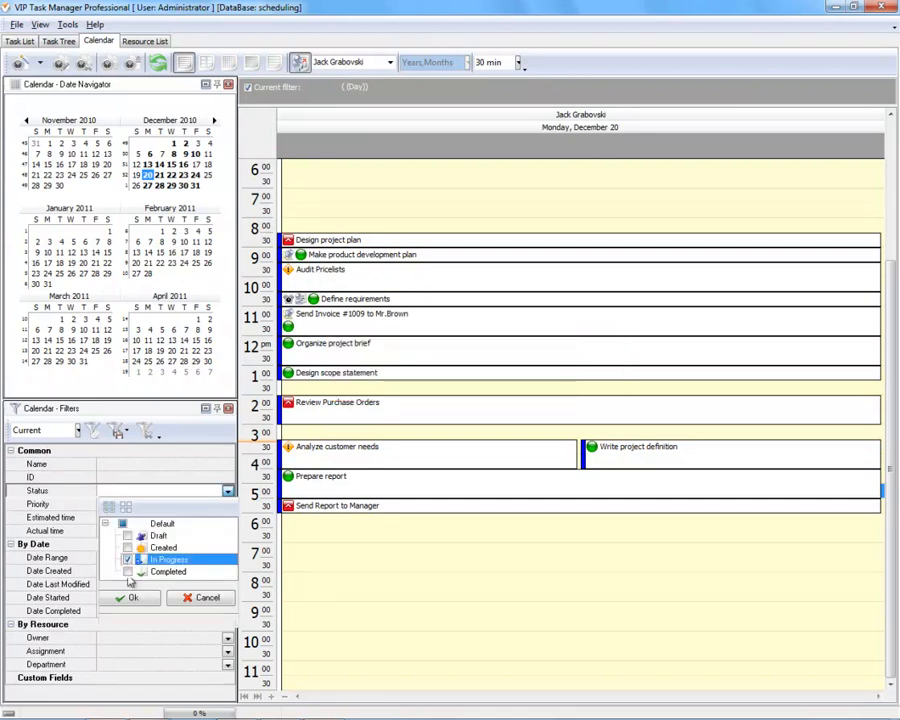
pyautogui.click(131, 598)
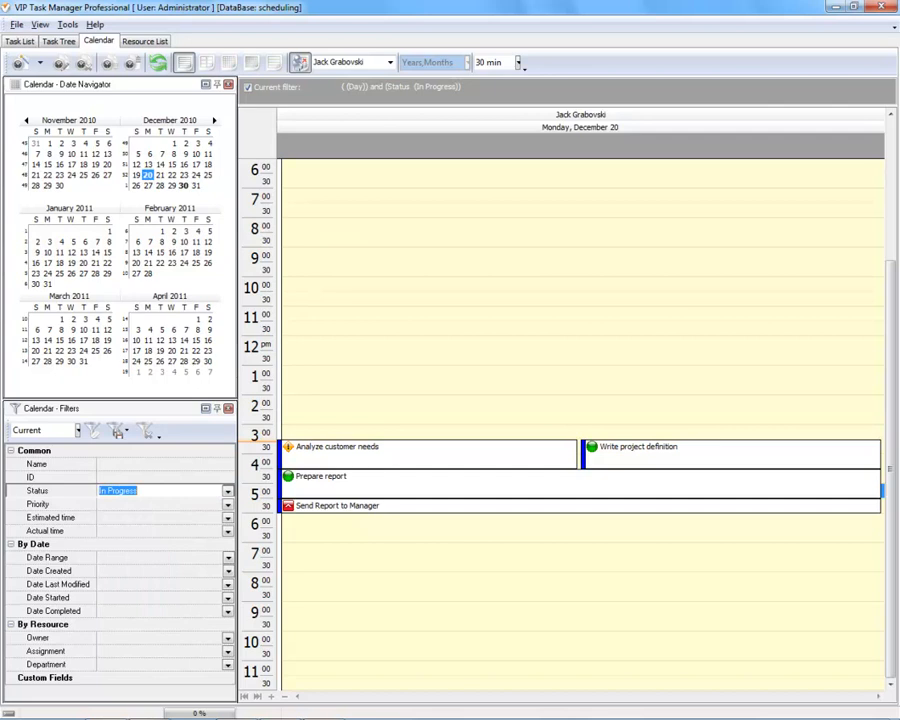
pyautogui.click(227, 491)
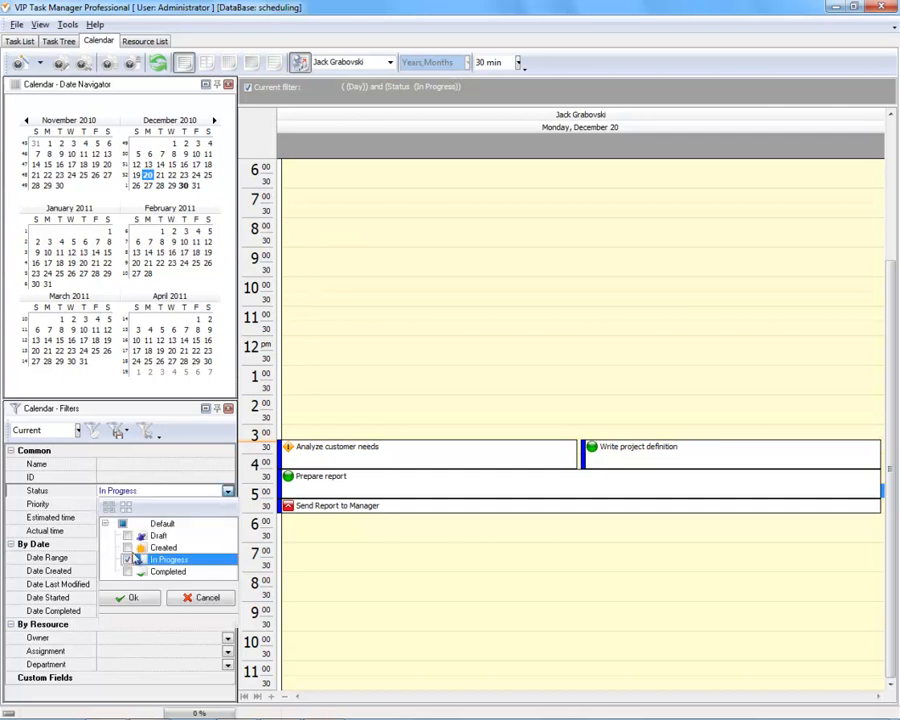
pyautogui.click(167, 571)
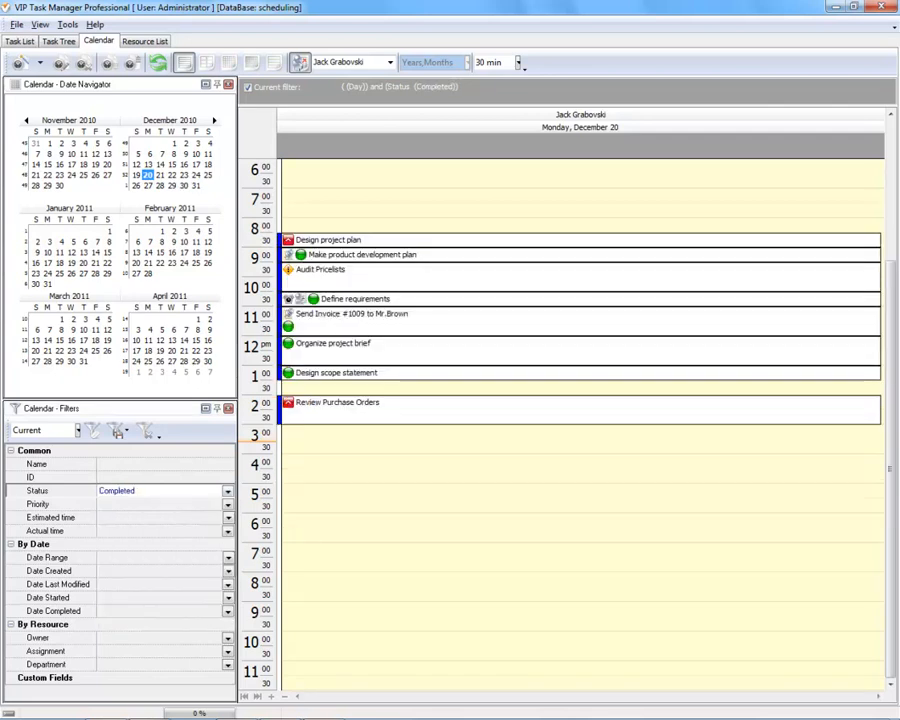
pyautogui.click(14, 24)
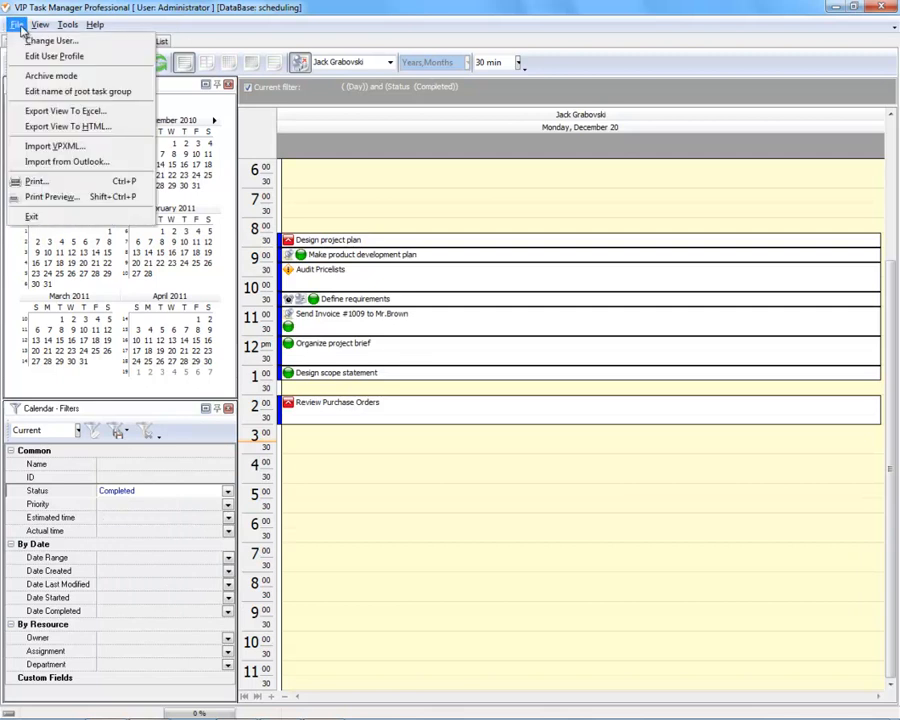